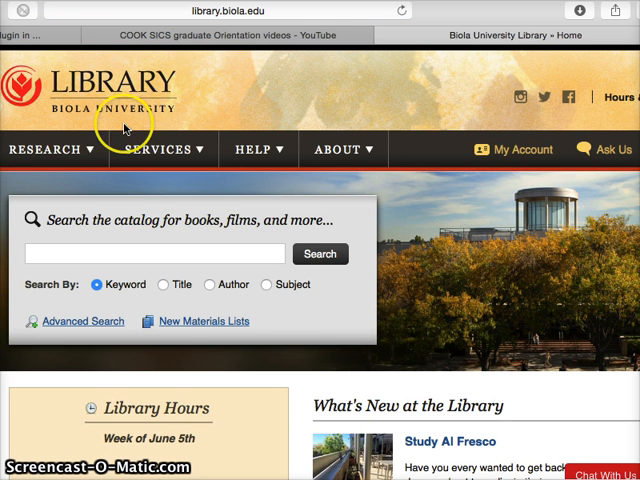
Step: Reach the Library Databases page and bring the Multidisciplinary Databases list into view
left_click(46, 148)
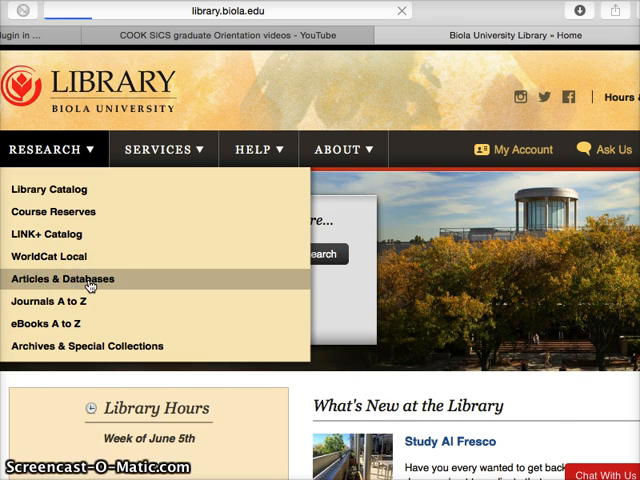
left_click(64, 280)
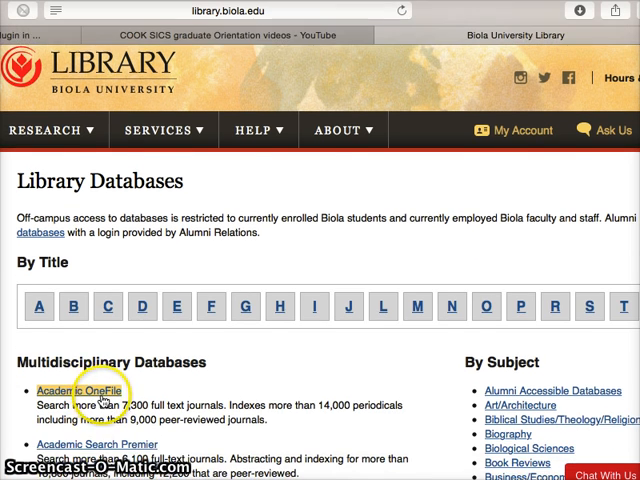
scroll("down", 3)
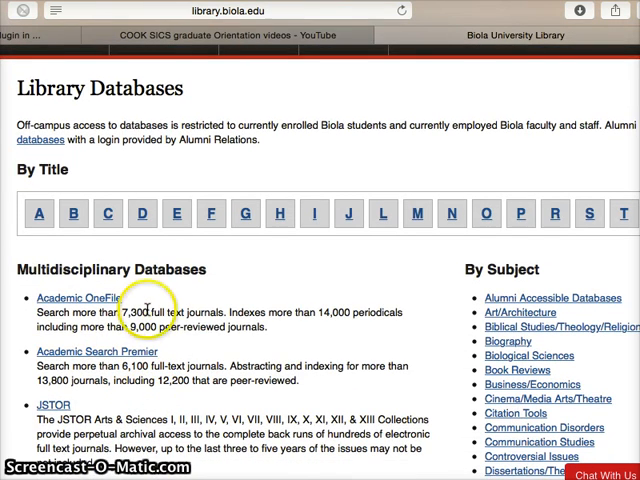
mouse_move(228, 360)
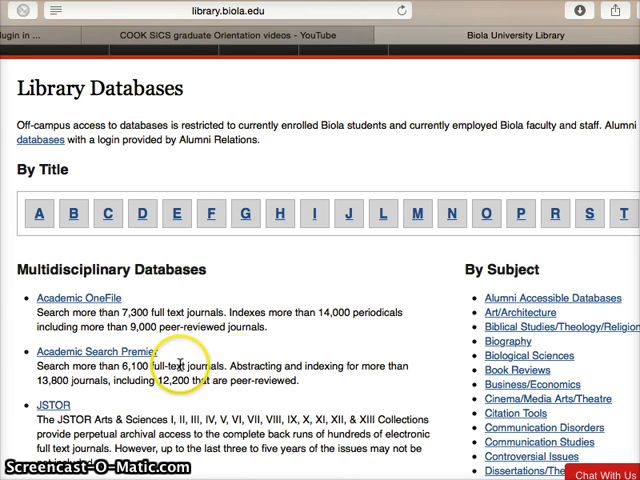
Step: Enter 'medical mission' in Academic Search Premier's first advanced-search box
left_click(94, 352)
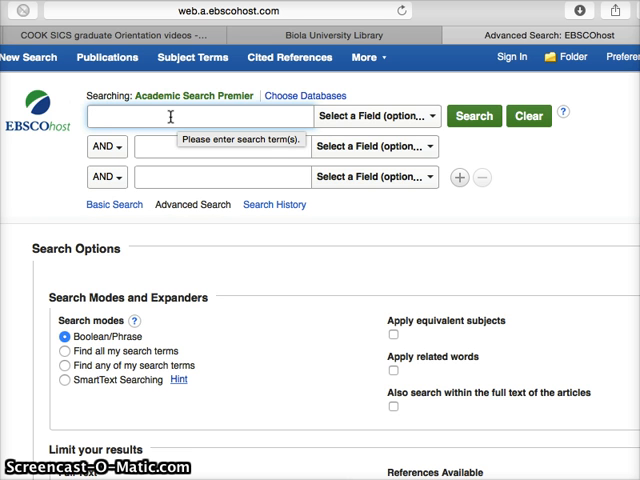
type("medical mission")
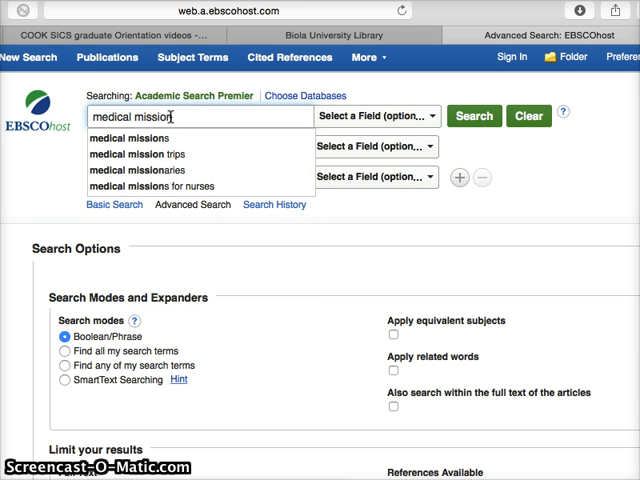
mouse_move(156, 172)
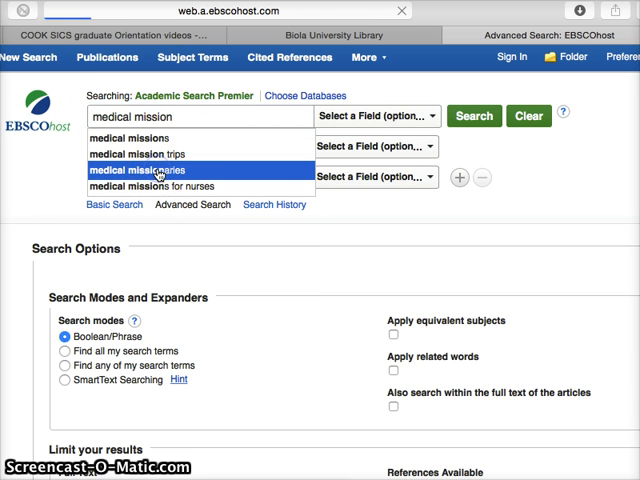
Step: Search the suggested term 'medical missionaries' and review the 187 results, adding seven articles to the folder
left_click(158, 166)
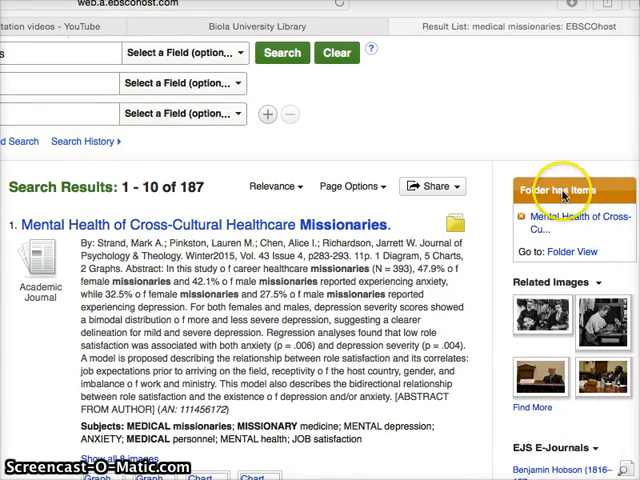
scroll("down", 3)
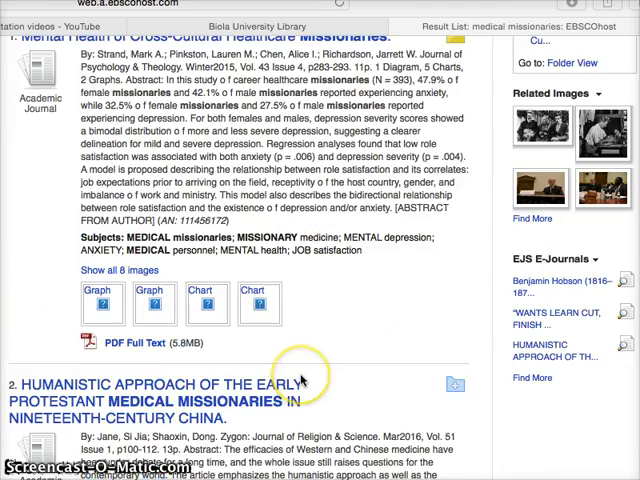
scroll("down", 3)
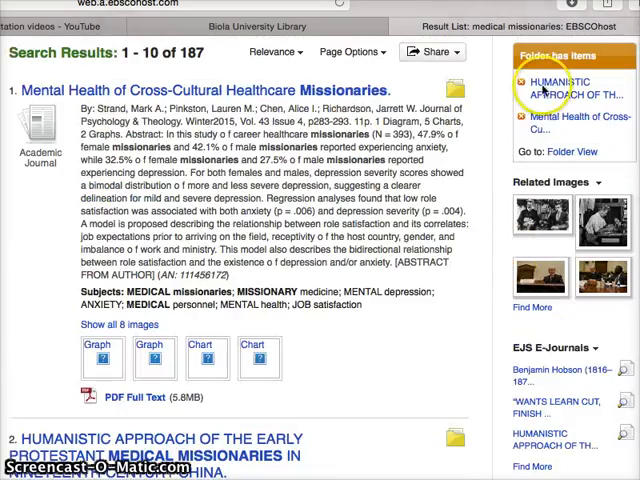
scroll("down", 3)
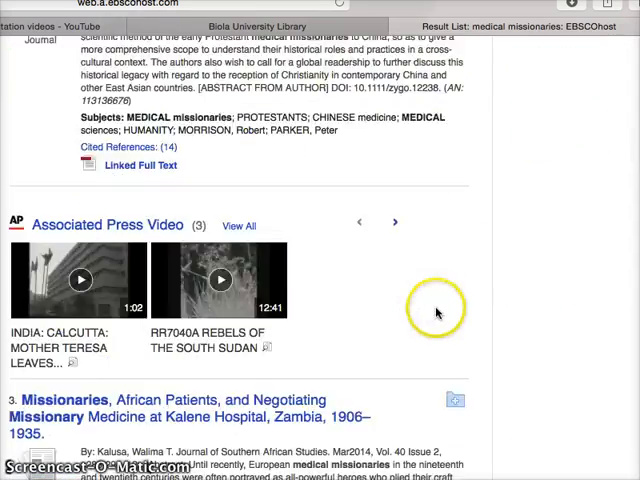
scroll("down", 3)
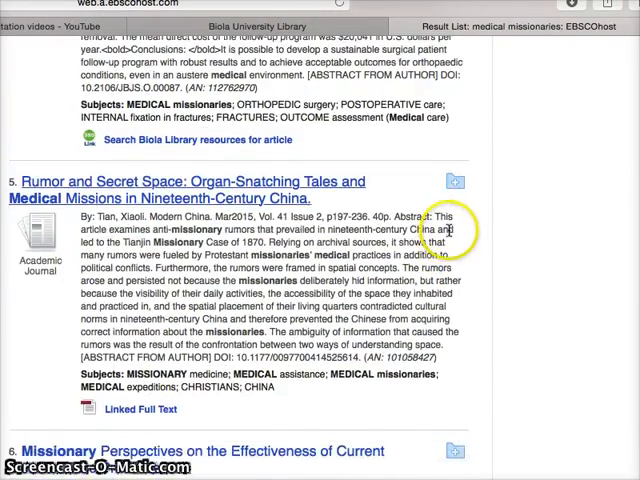
scroll("down", 3)
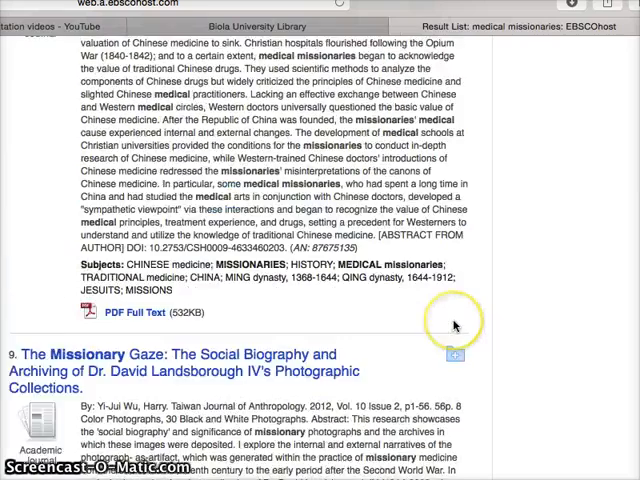
scroll("down", 3)
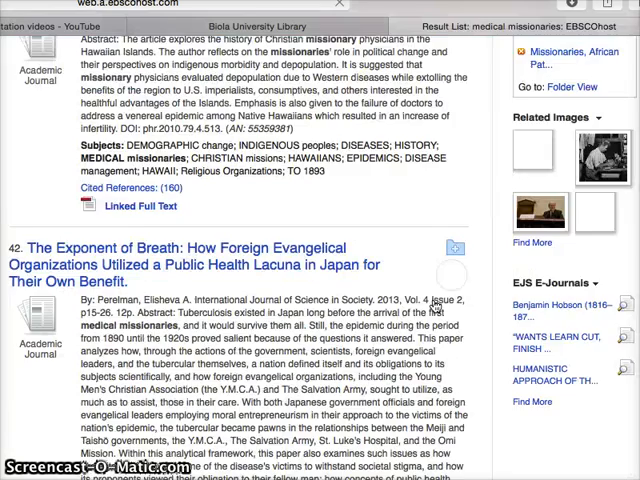
scroll("down", 3)
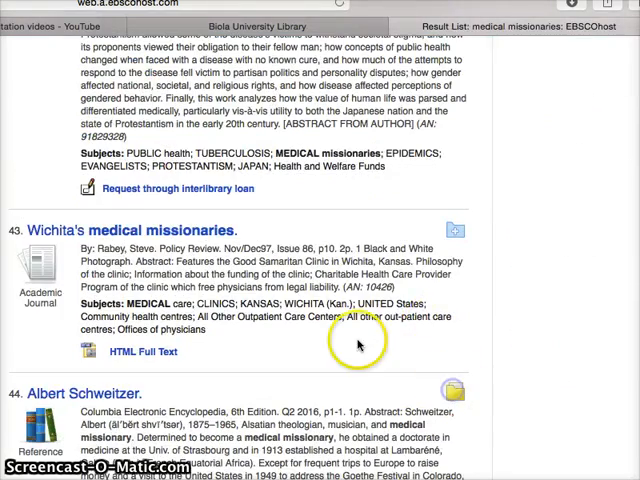
scroll("down", 3)
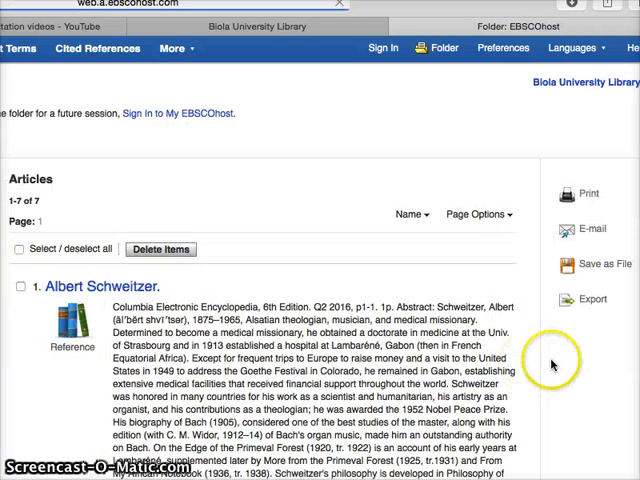
mouse_move(592, 304)
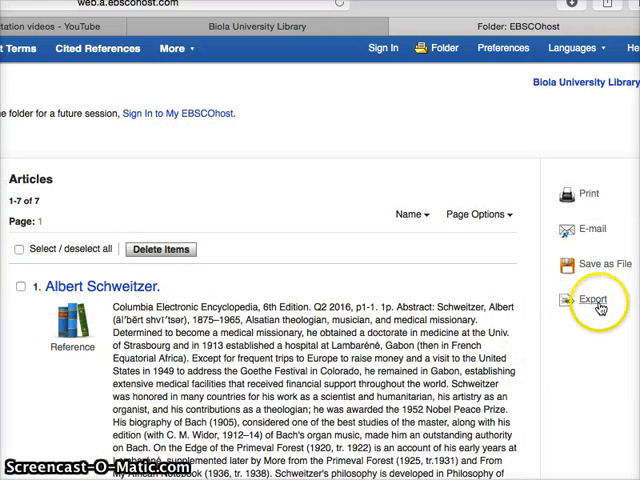
Step: Export the seven folder articles in RIS format, removing them from the folder after saving
left_click(592, 300)
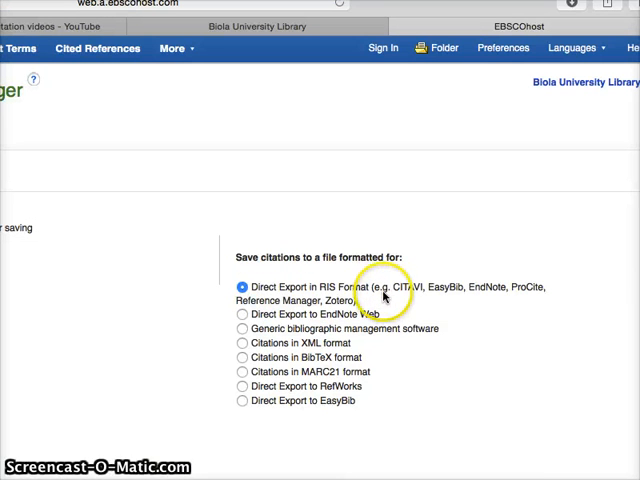
mouse_move(390, 298)
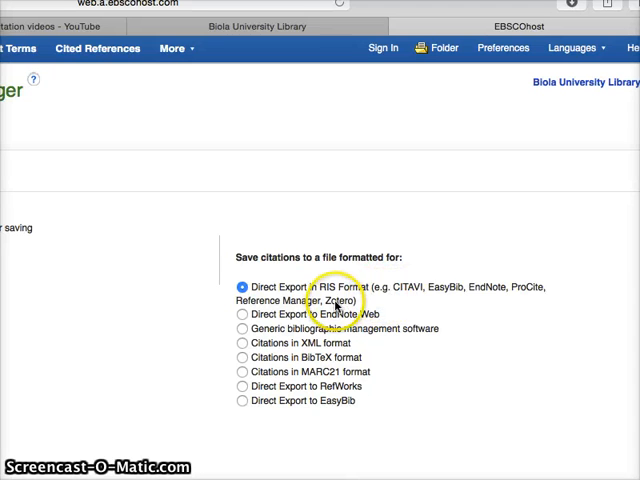
mouse_move(510, 294)
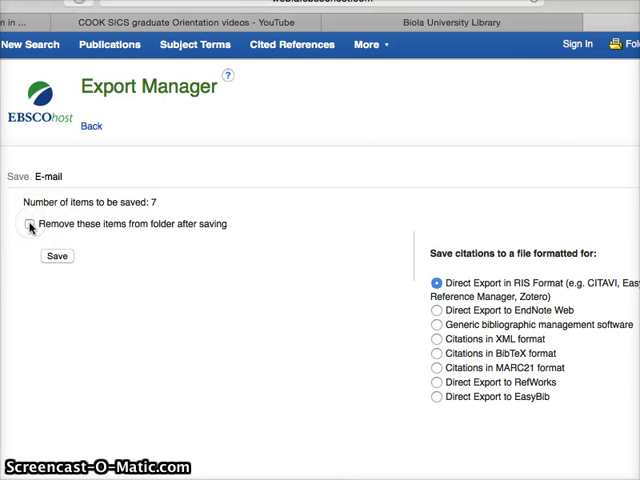
left_click(28, 224)
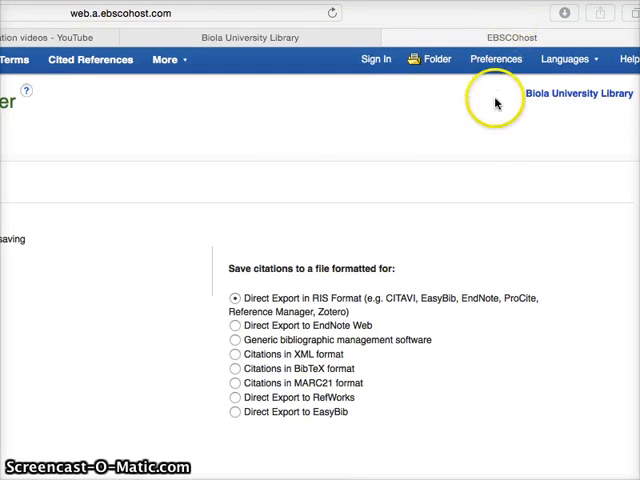
Step: Save the citations as a downloaded RIS file
left_click(564, 12)
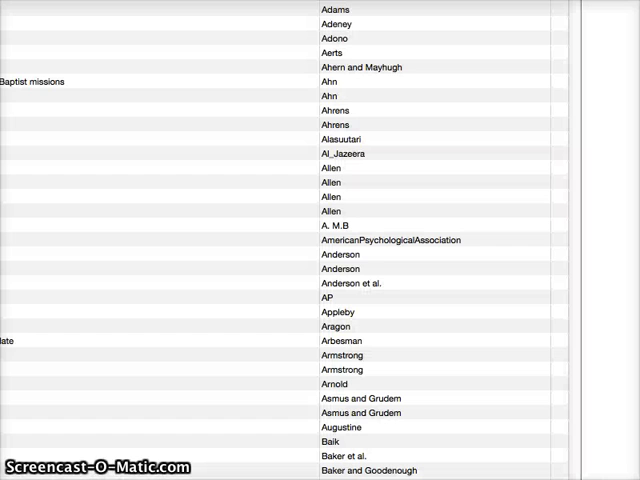
Step: Import delivery-3.ris from the Desktop into Zotero as RIS
left_click(336, 8)
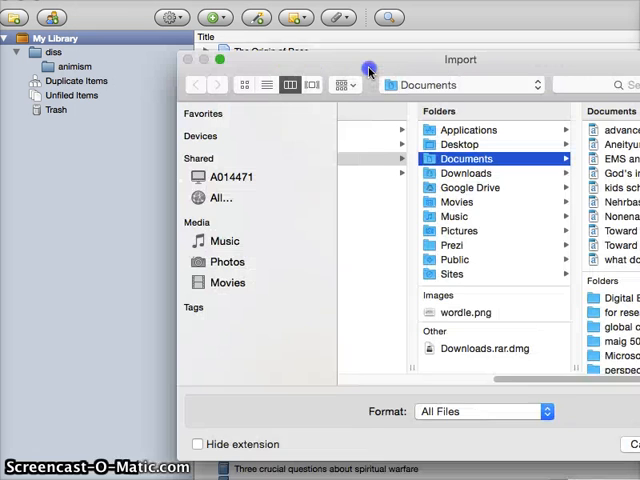
left_click(484, 412)
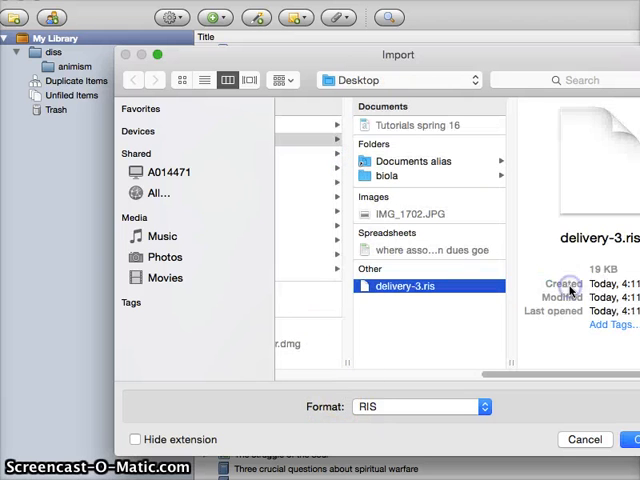
left_click(632, 440)
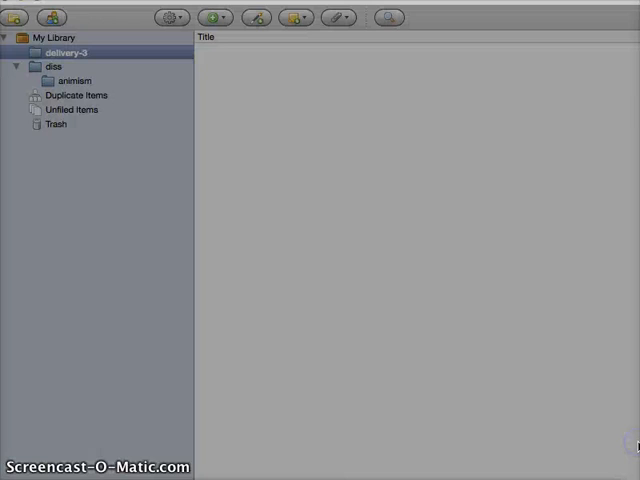
Step: Show the delivery-3 collection and view the Kalusa article's full metadata
left_click(64, 52)
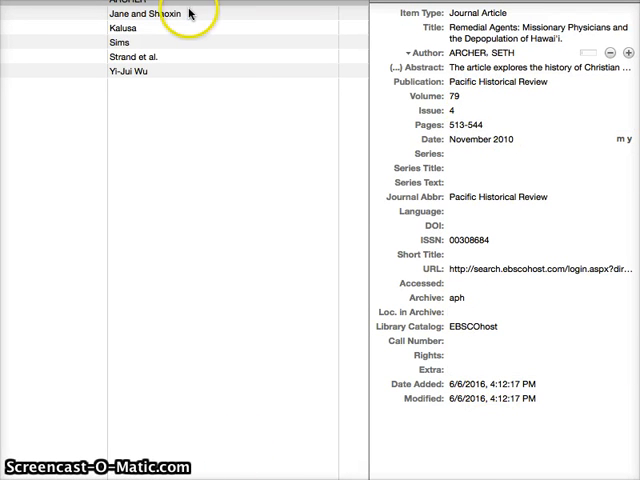
left_click(130, 32)
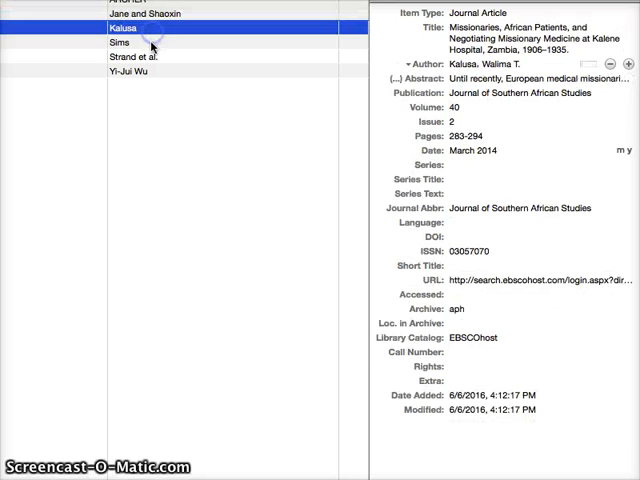